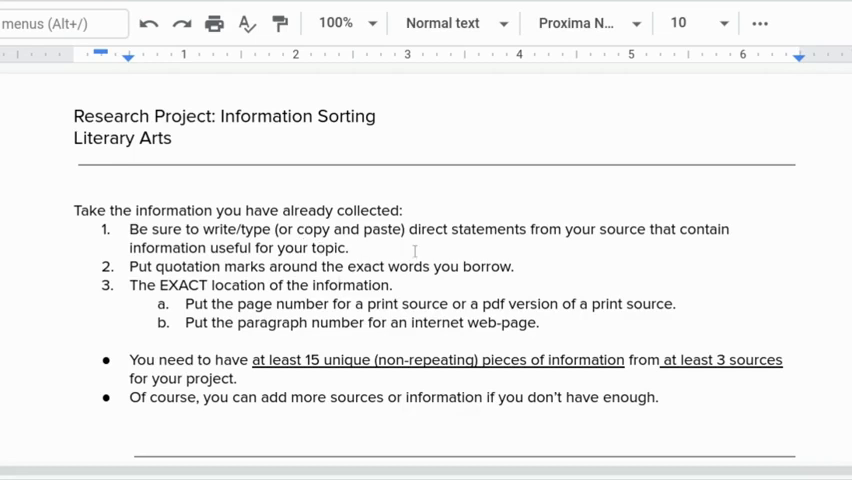
mouse_move(544, 250)
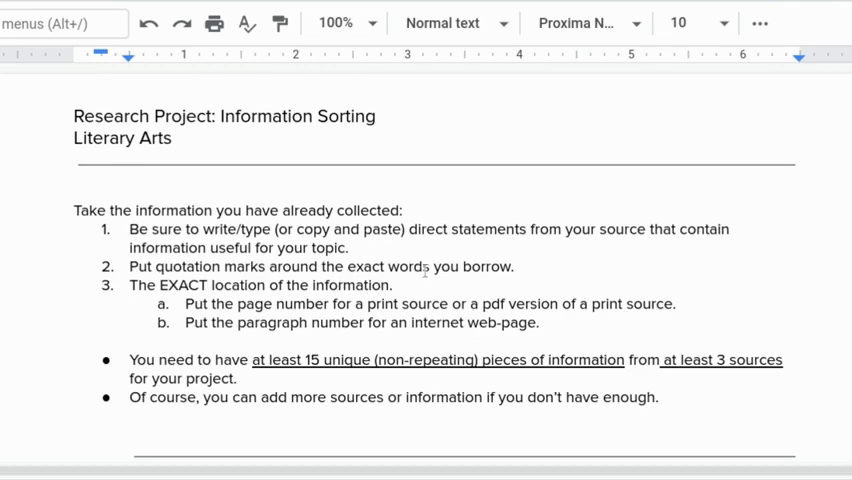
drag(158, 268, 424, 268)
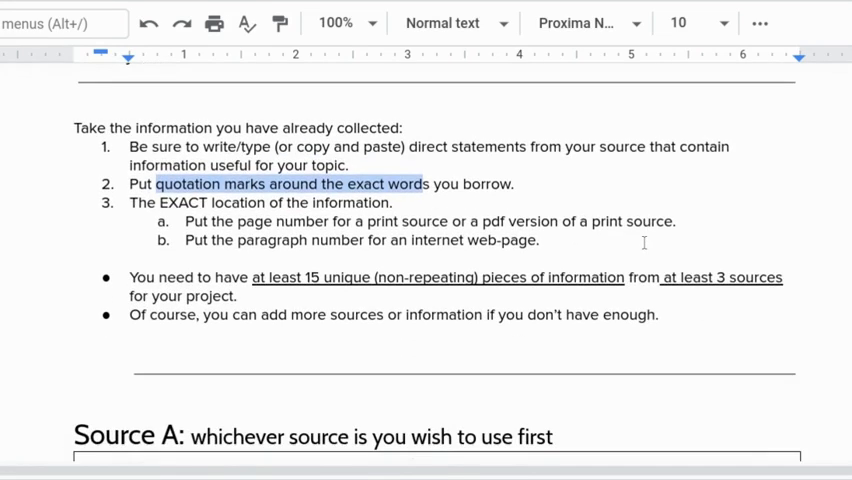
mouse_move(282, 220)
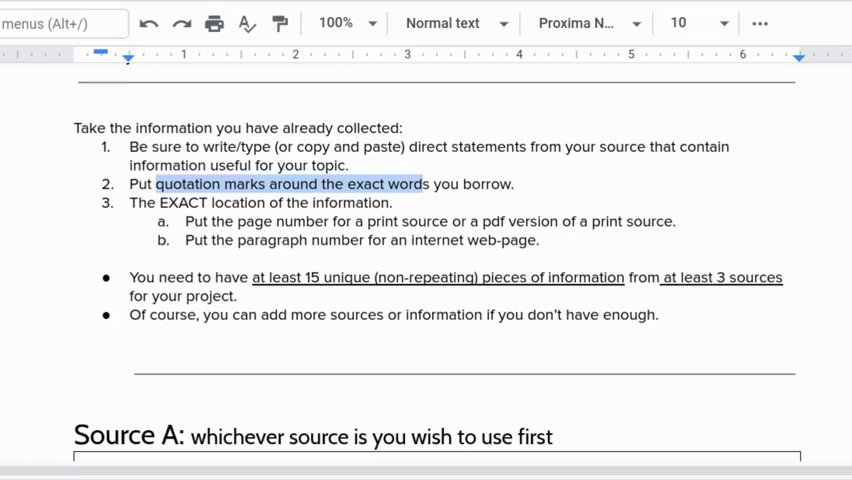
mouse_move(570, 260)
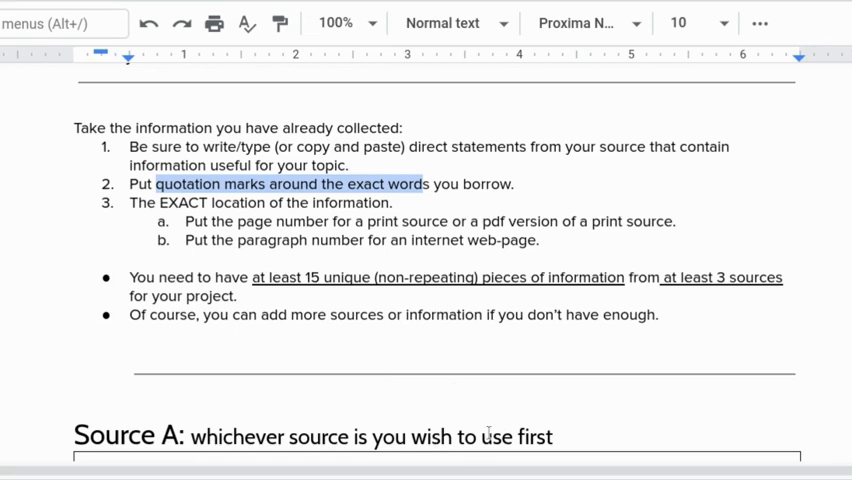
mouse_move(498, 350)
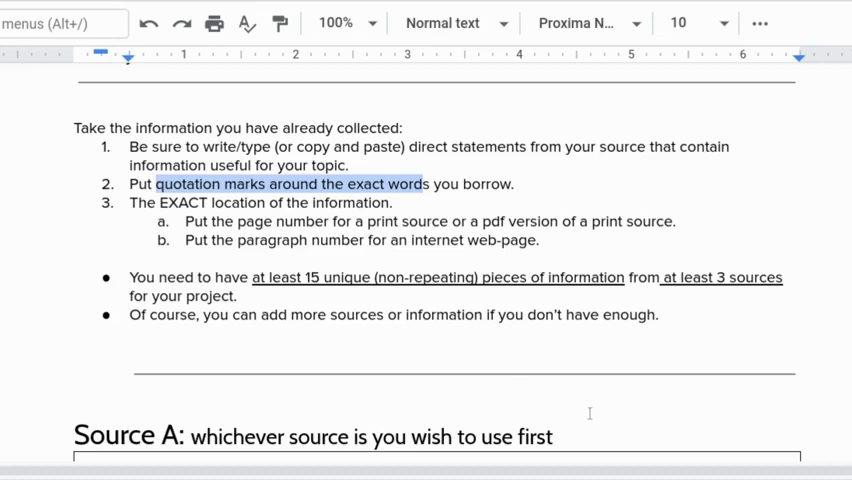
scroll(down, 3)
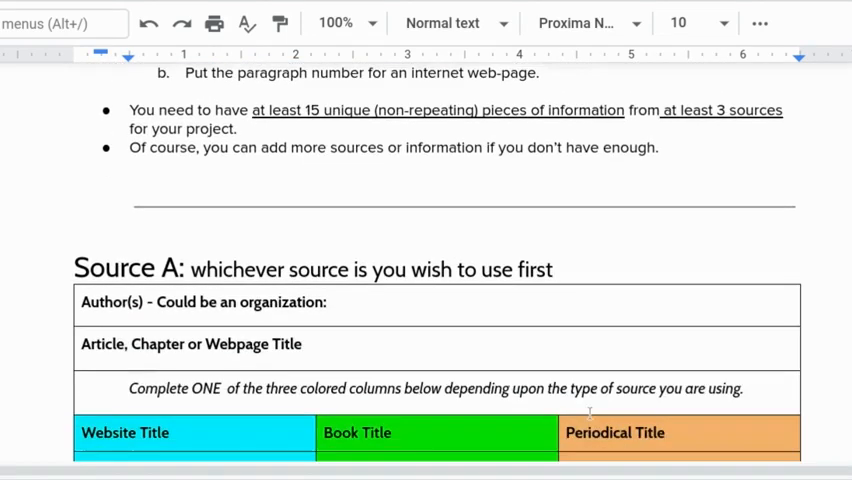
scroll(down, 3)
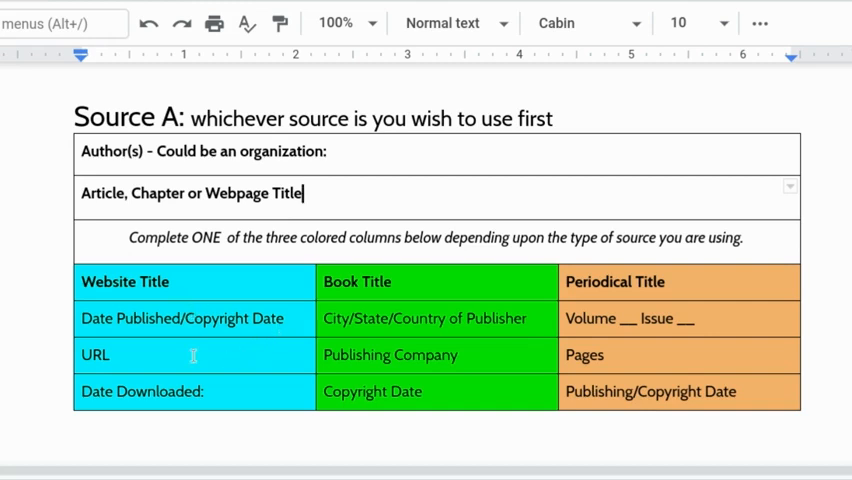
click(192, 354)
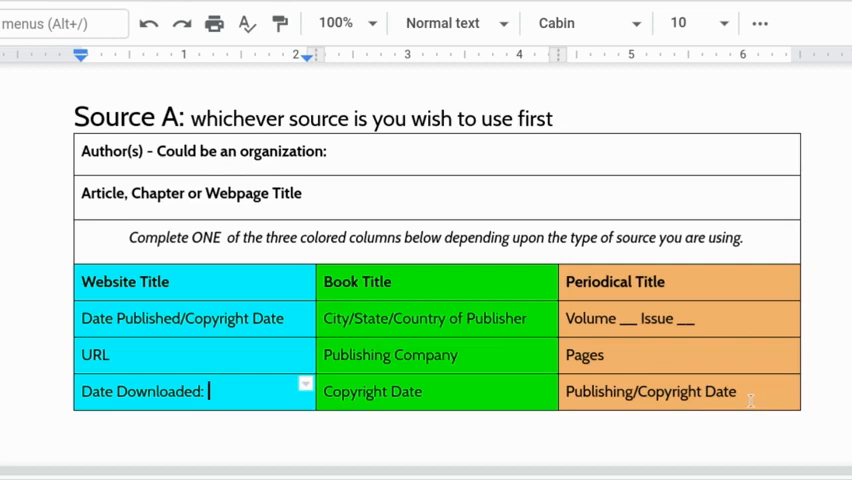
scroll(down, 3)
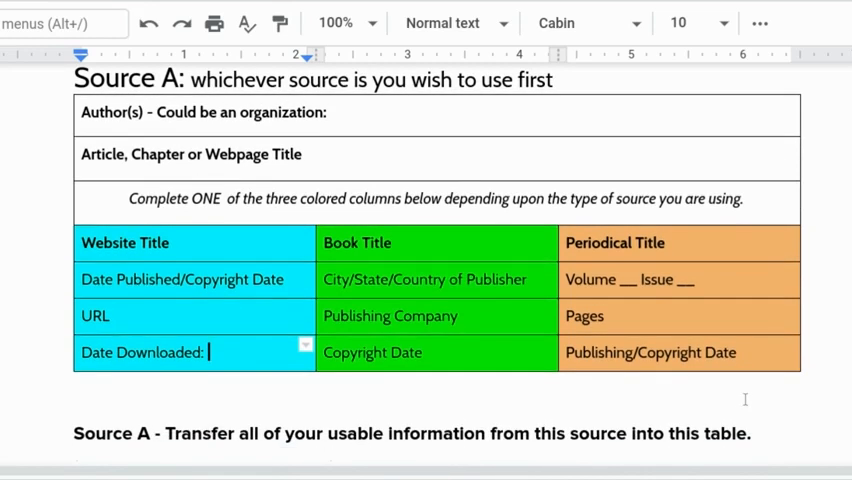
scroll(down, 3)
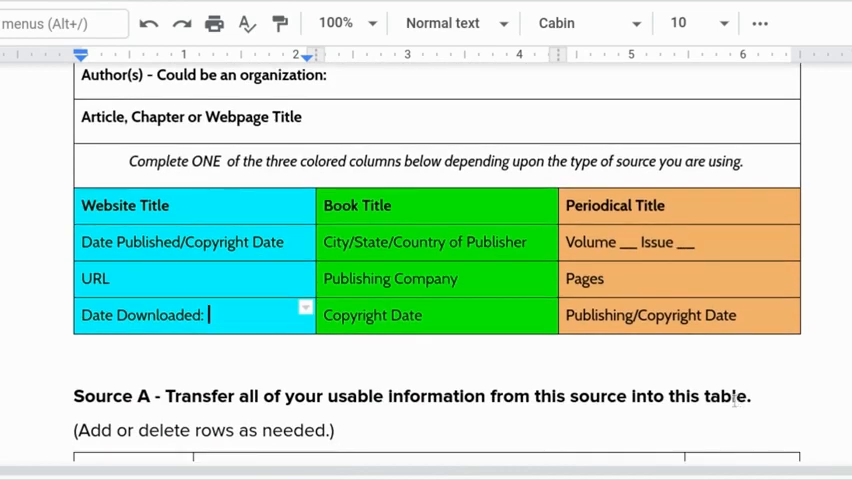
scroll(down, 3)
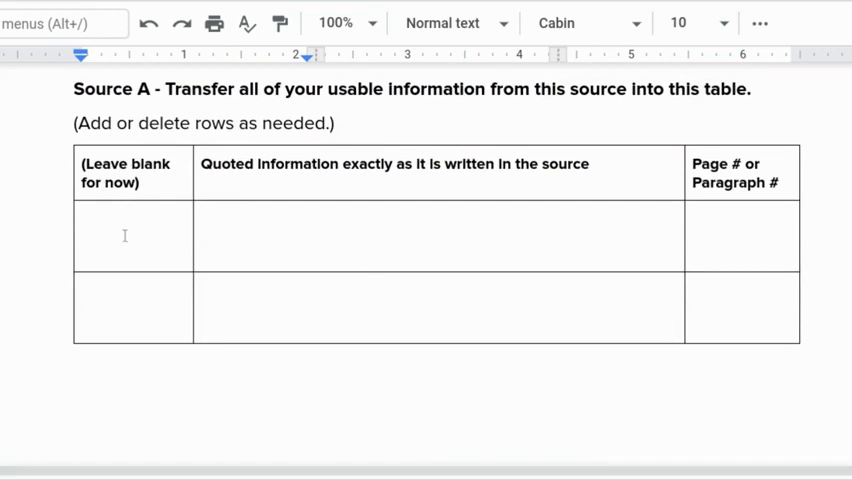
click(438, 236)
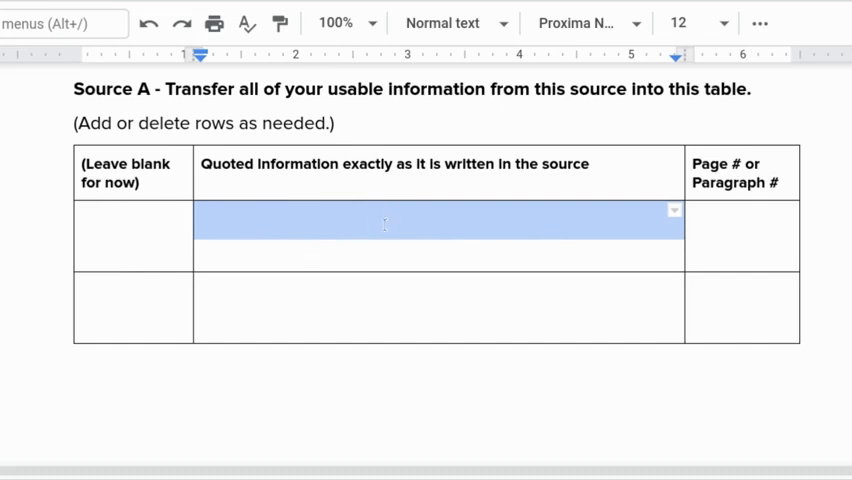
mouse_move(704, 240)
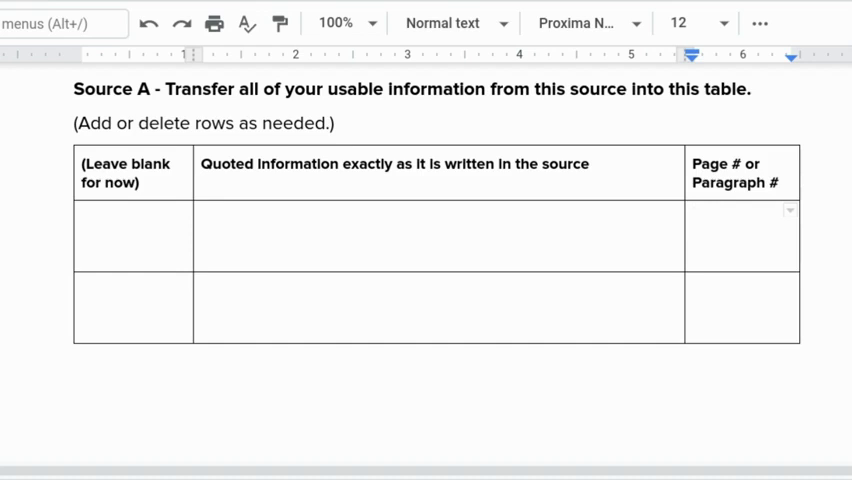
scroll(down, 3)
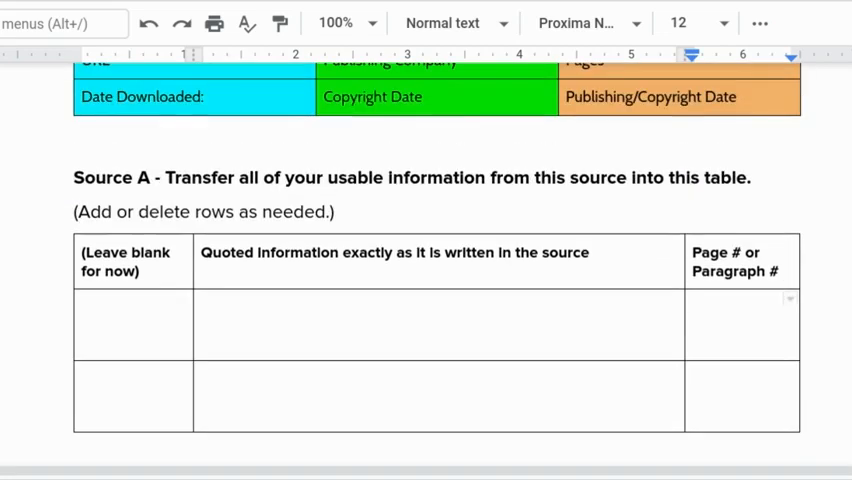
triple_click(204, 212)
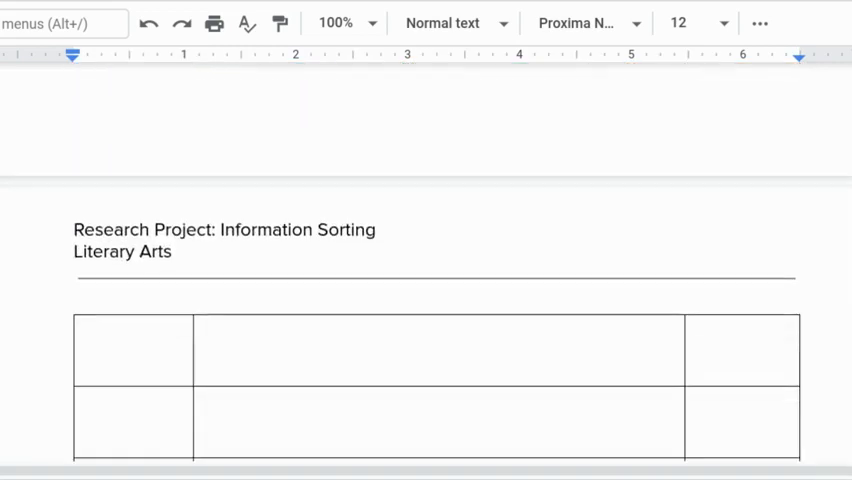
scroll(down, 3)
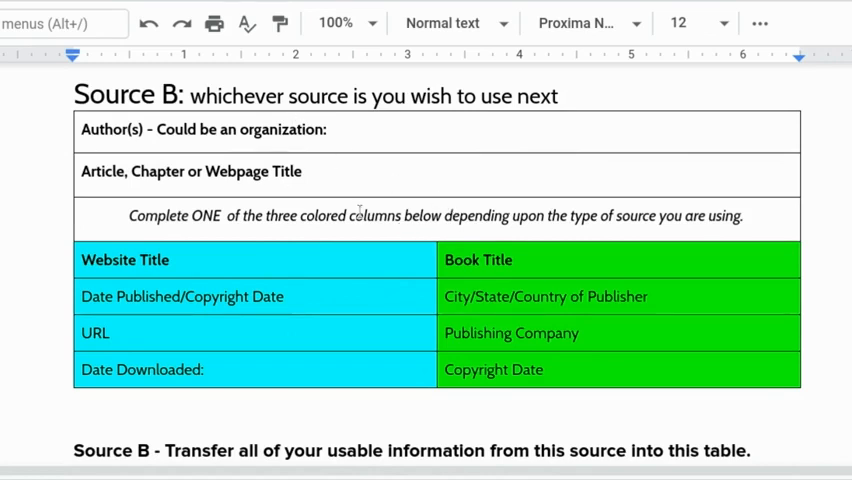
scroll(down, 3)
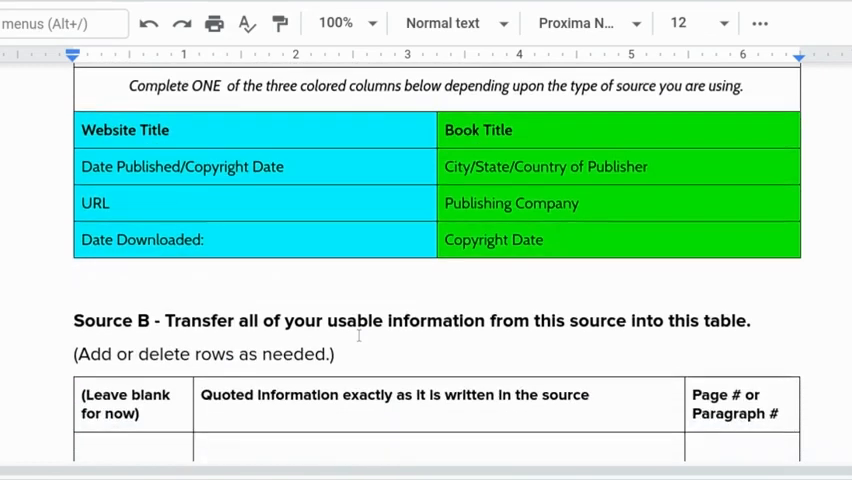
scroll(down, 3)
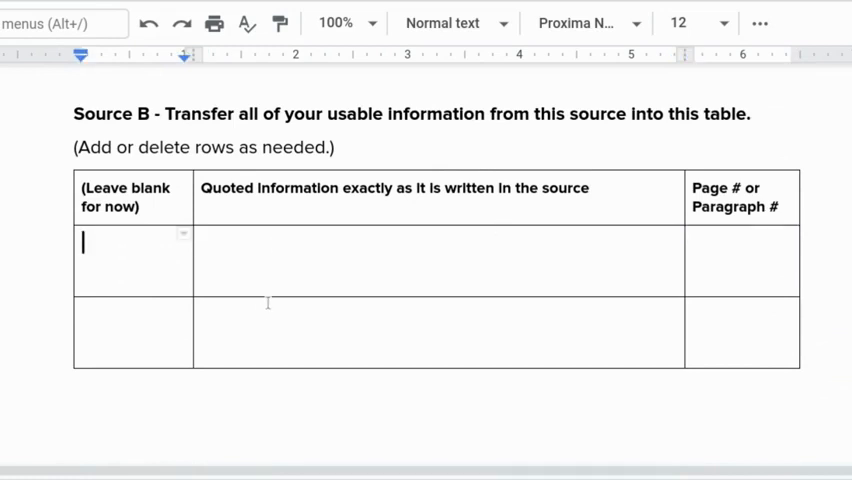
scroll(down, 3)
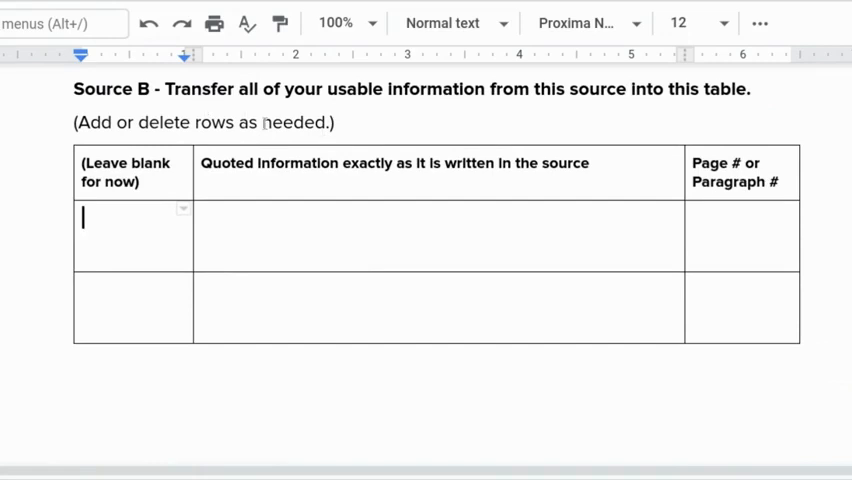
scroll(down, 3)
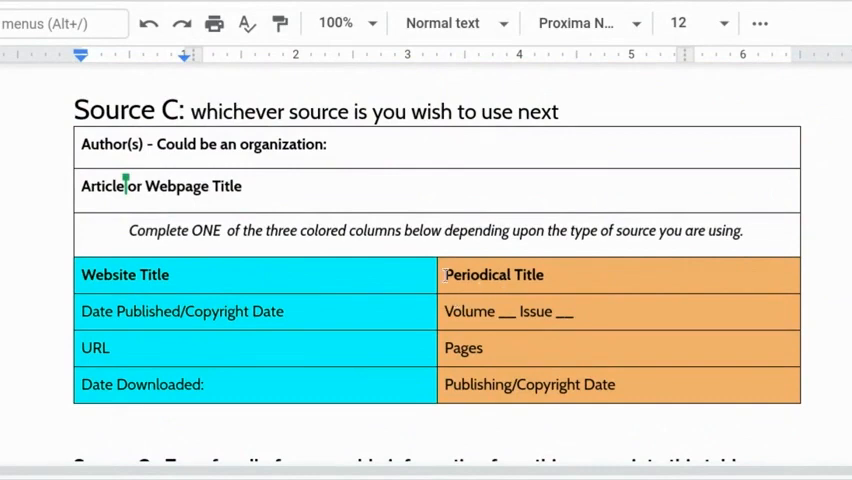
scroll(down, 3)
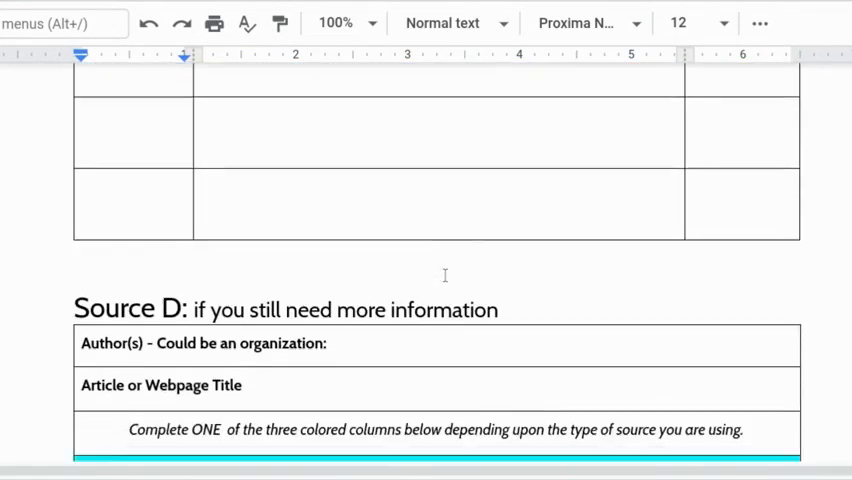
scroll(down, 3)
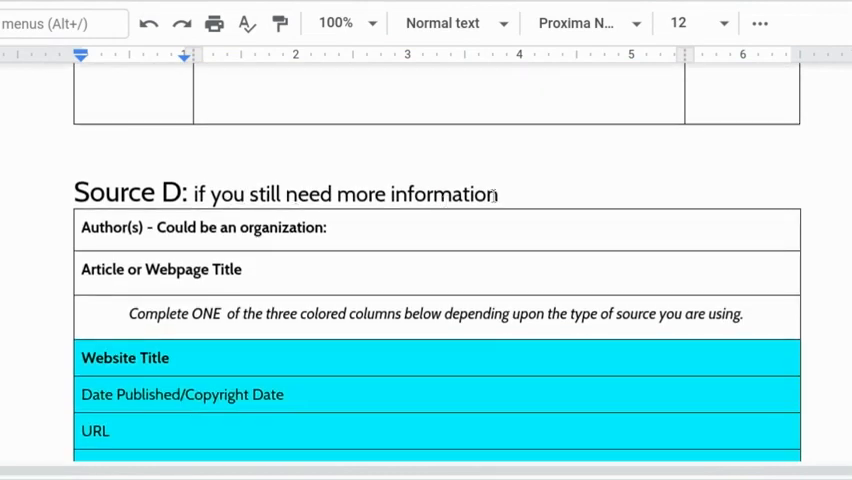
mouse_move(336, 256)
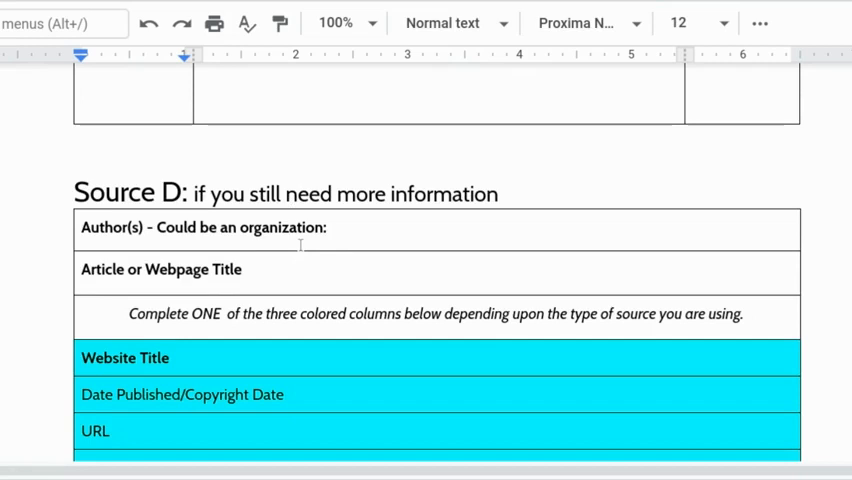
mouse_move(300, 244)
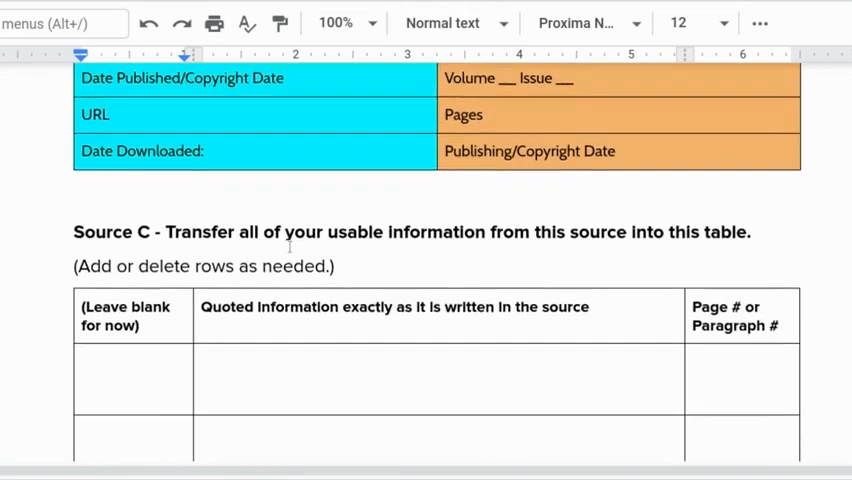
scroll(down, 3)
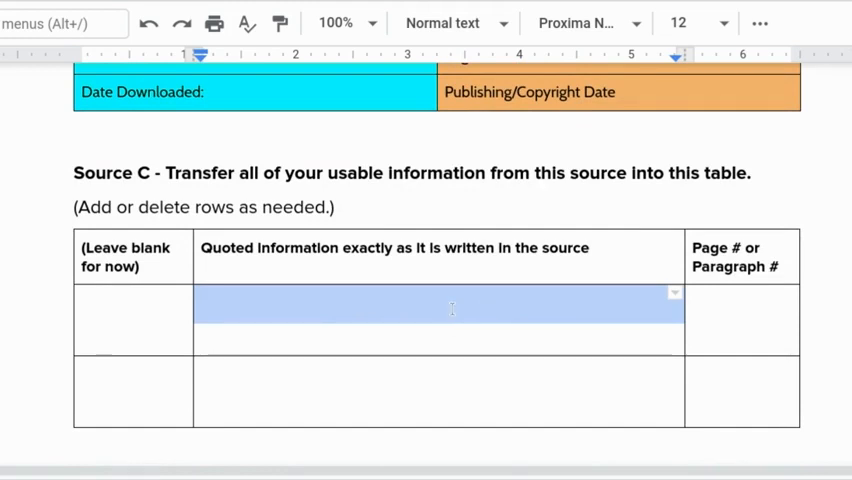
mouse_move(398, 352)
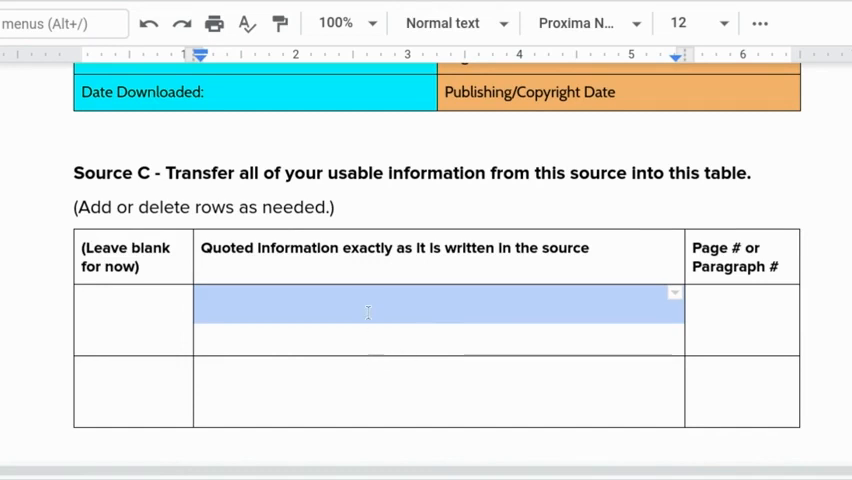
mouse_move(380, 316)
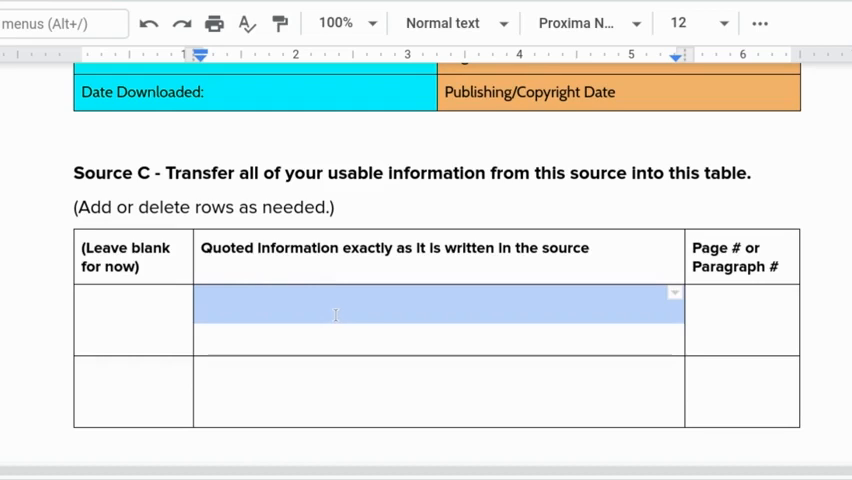
mouse_move(308, 340)
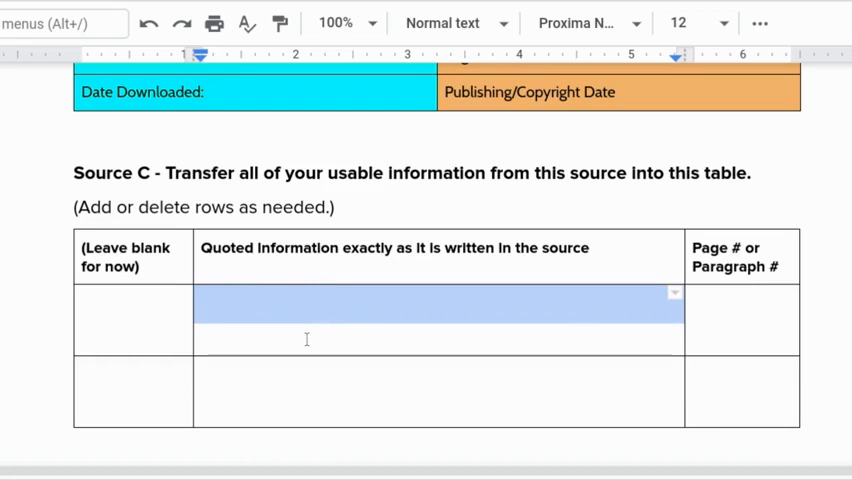
mouse_move(298, 348)
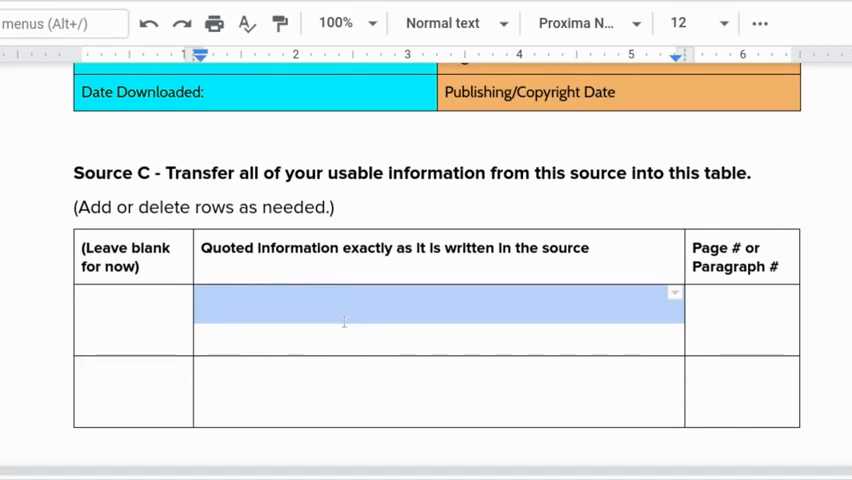
scroll(up, 3)
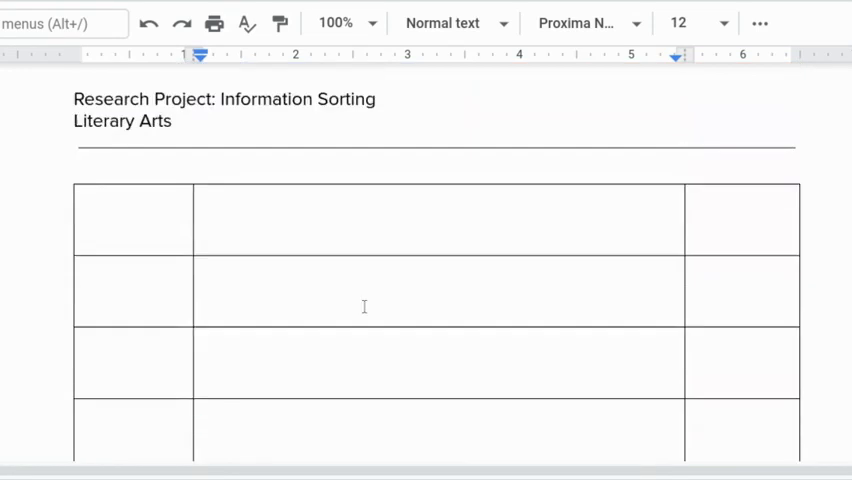